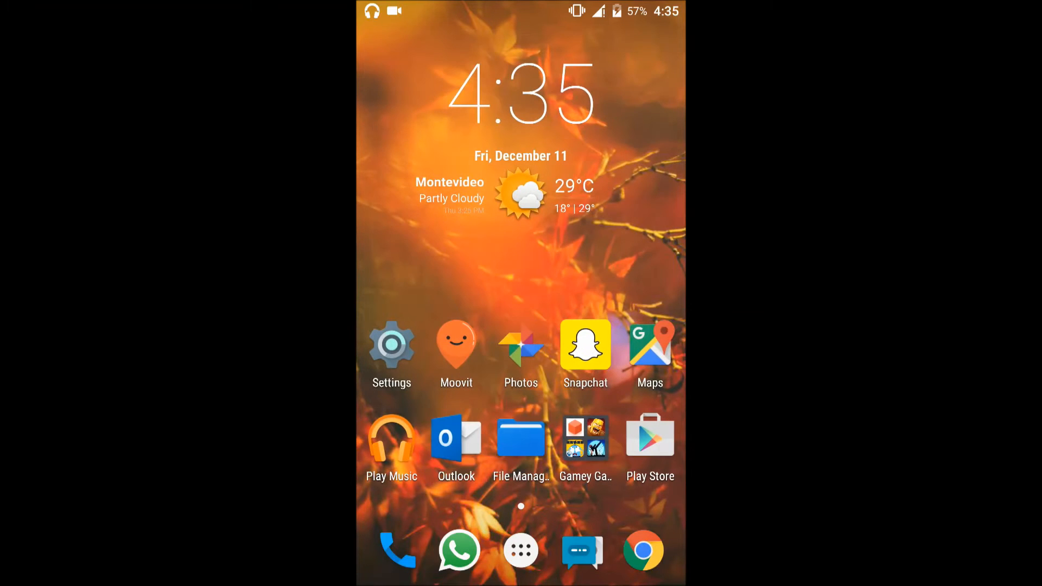
Browse the Play Music songs list, which is full of Audio recording entries.
{"action": "left_click", "coordinate": [391, 449]}
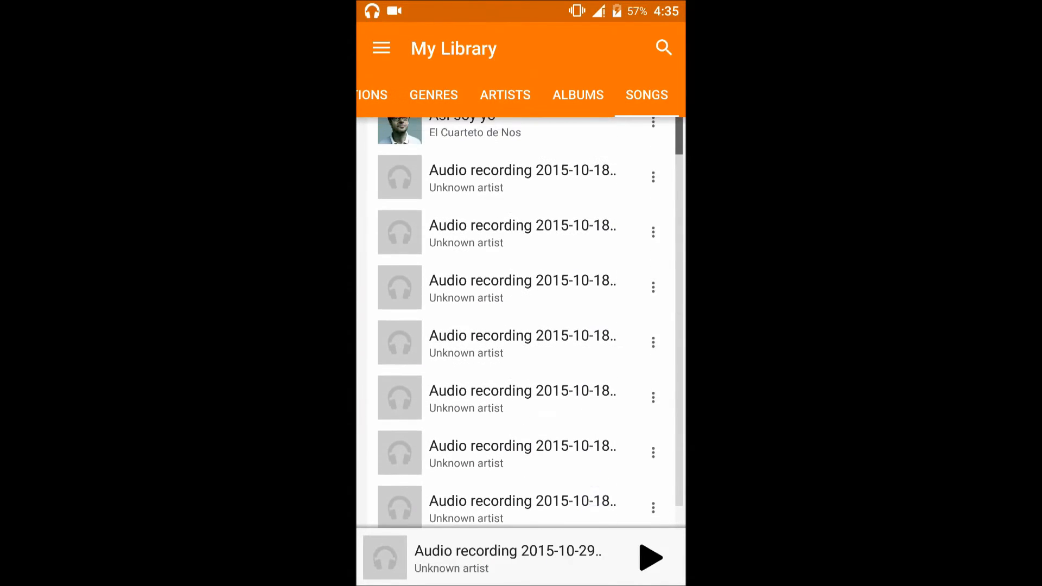
{"action": "scroll", "scroll_direction": "down", "scroll_amount": 3}
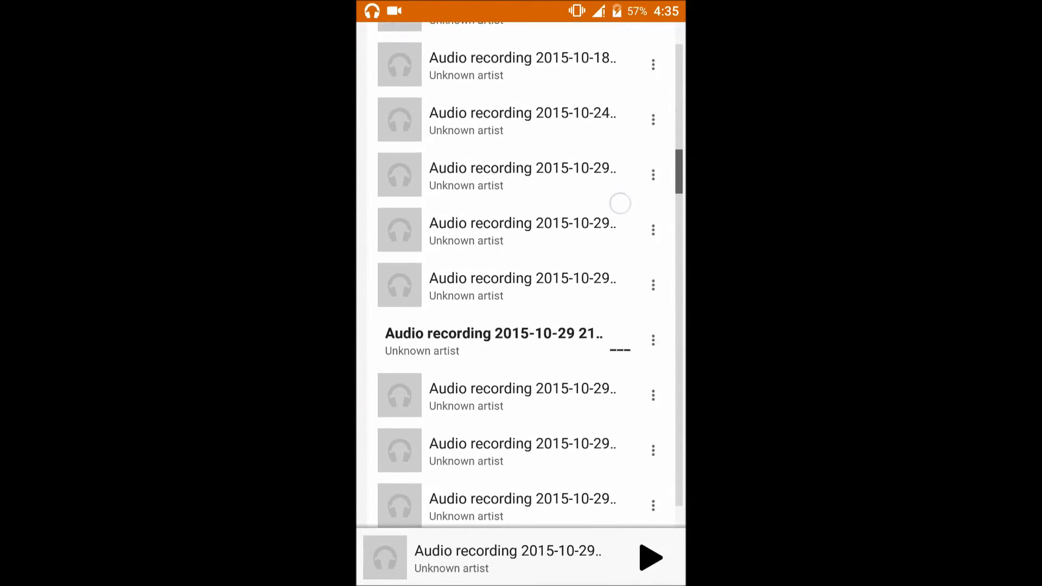
{"action": "scroll", "scroll_direction": "down", "scroll_amount": 3}
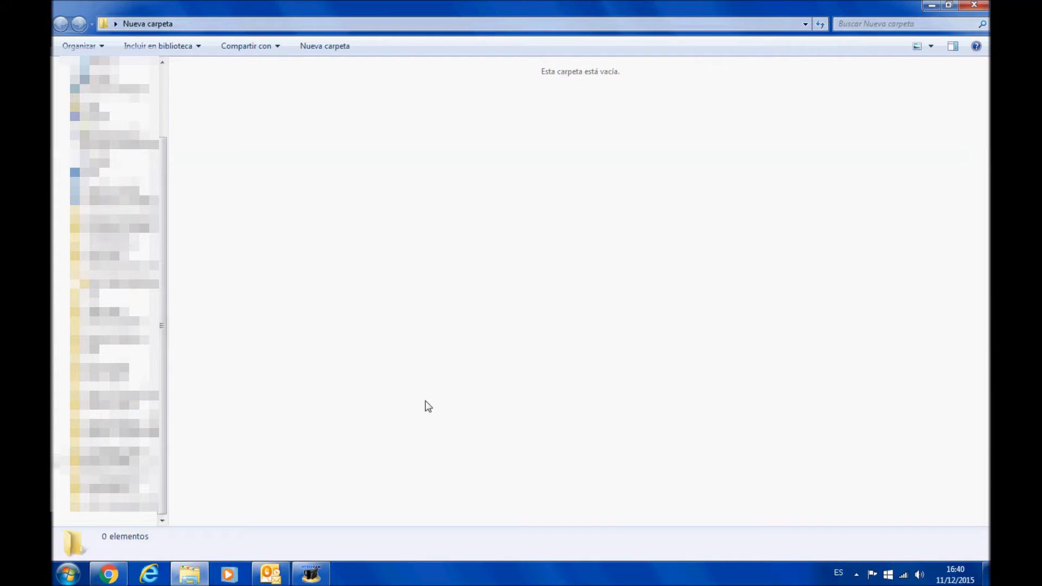
Launch Notepad from the Start menu search with a blank untitled document.
{"action": "left_click", "coordinate": [67, 573]}
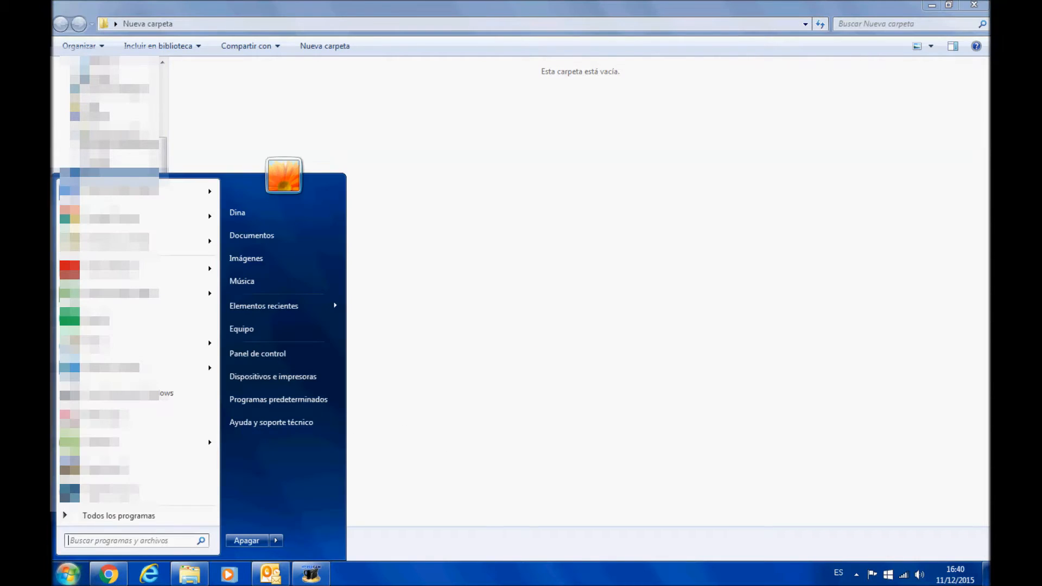
{"action": "type", "text": "notepad"}
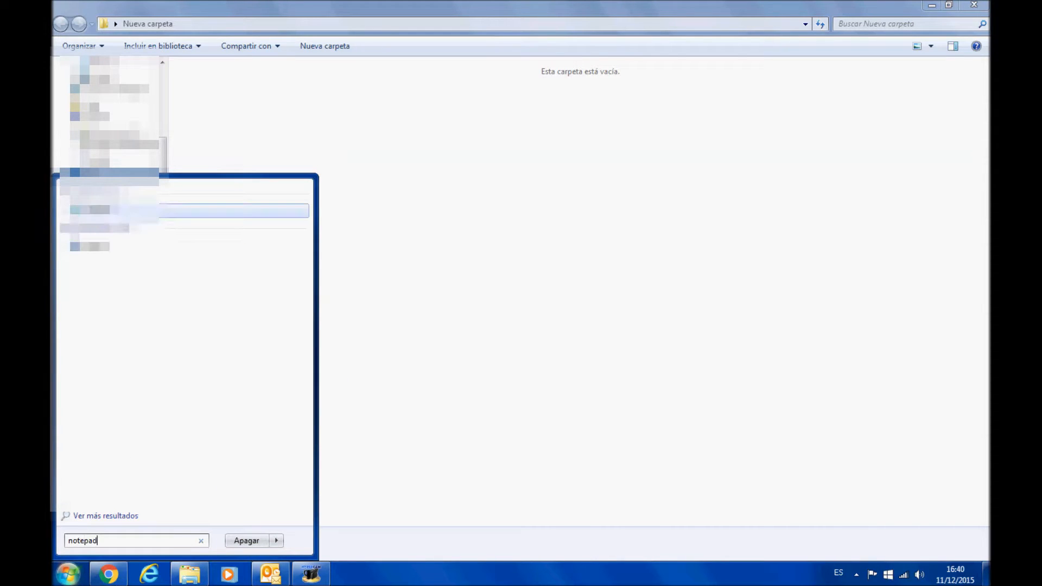
{"action": "left_click", "coordinate": [91, 209]}
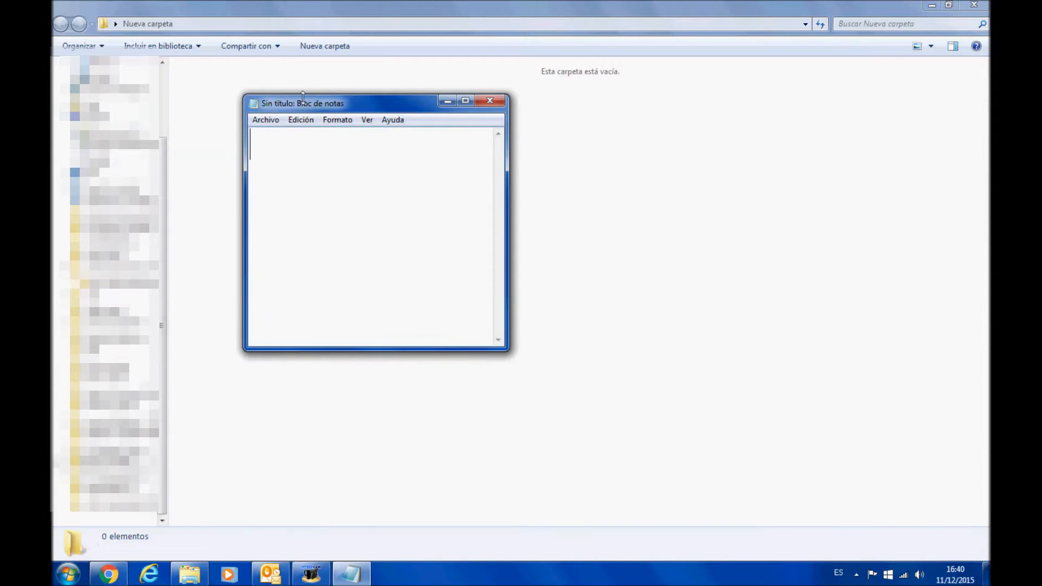
Save the blank document as an empty file named .nomedia with type Todos los archivos, then close Notepad.
{"action": "left_click", "coordinate": [479, 145]}
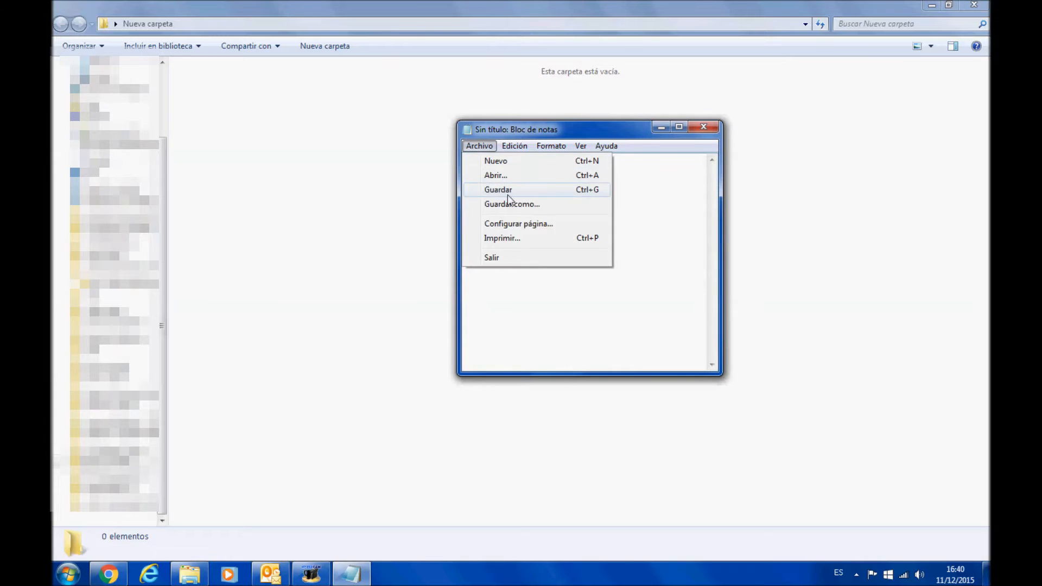
{"action": "left_click", "coordinate": [499, 189]}
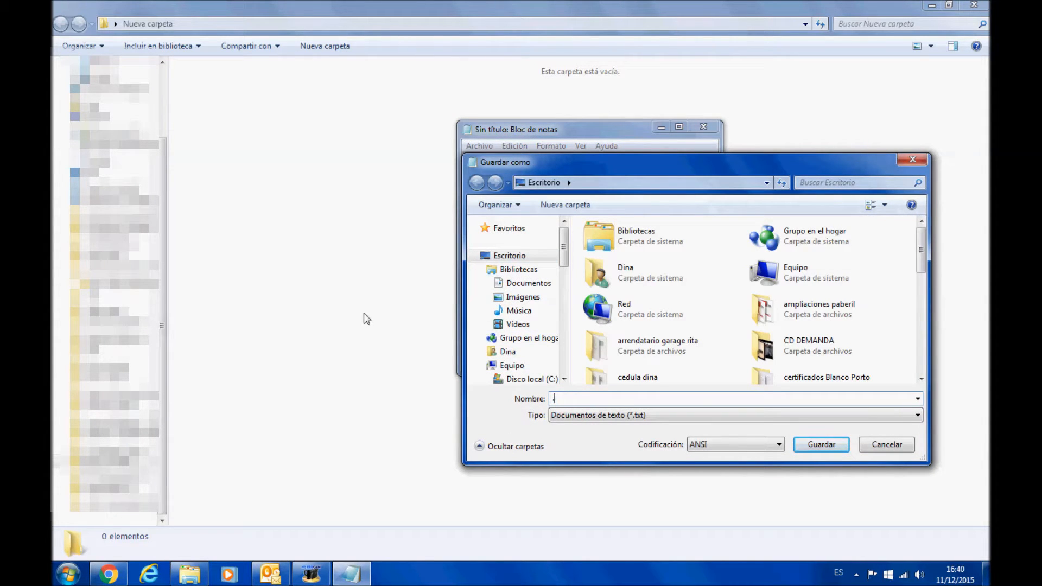
{"action": "type", "text": ".nomedia"}
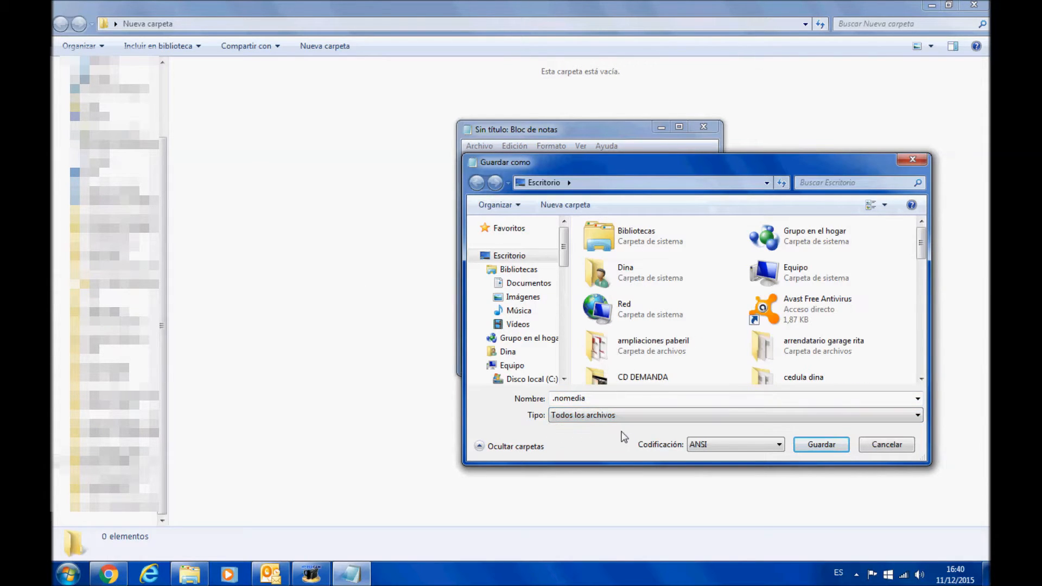
{"action": "left_click", "coordinate": [821, 445]}
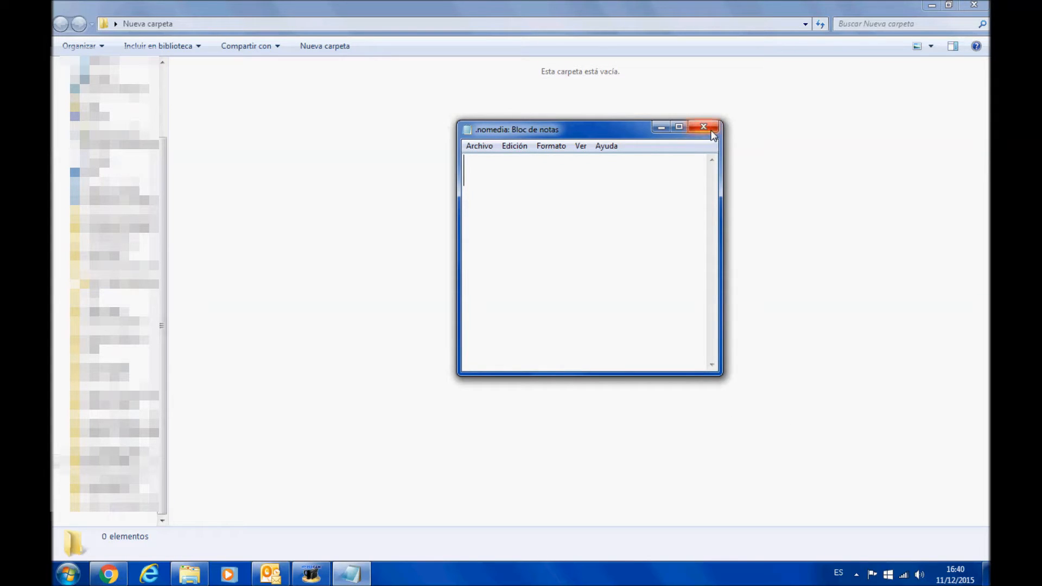
{"action": "left_click", "coordinate": [704, 127]}
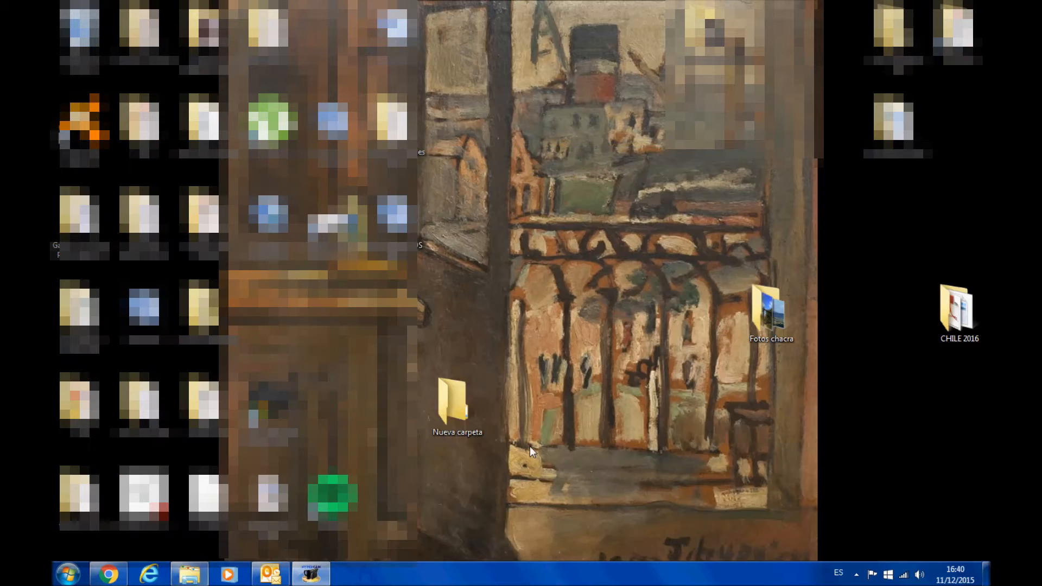
Return to the empty folder window and bring up the Start menu over it.
{"action": "right_click", "coordinate": [645, 409]}
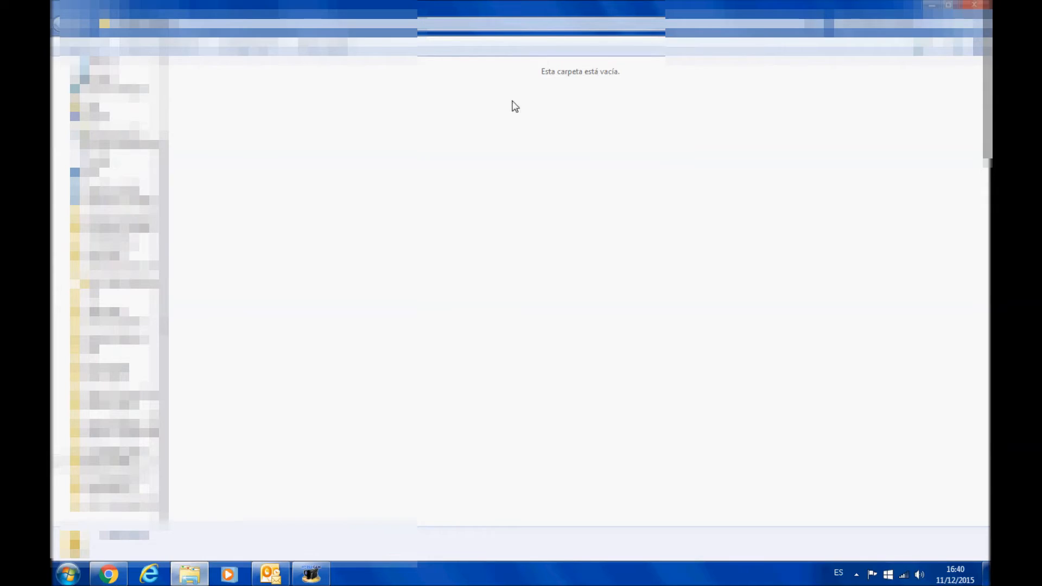
{"action": "left_click", "coordinate": [66, 574]}
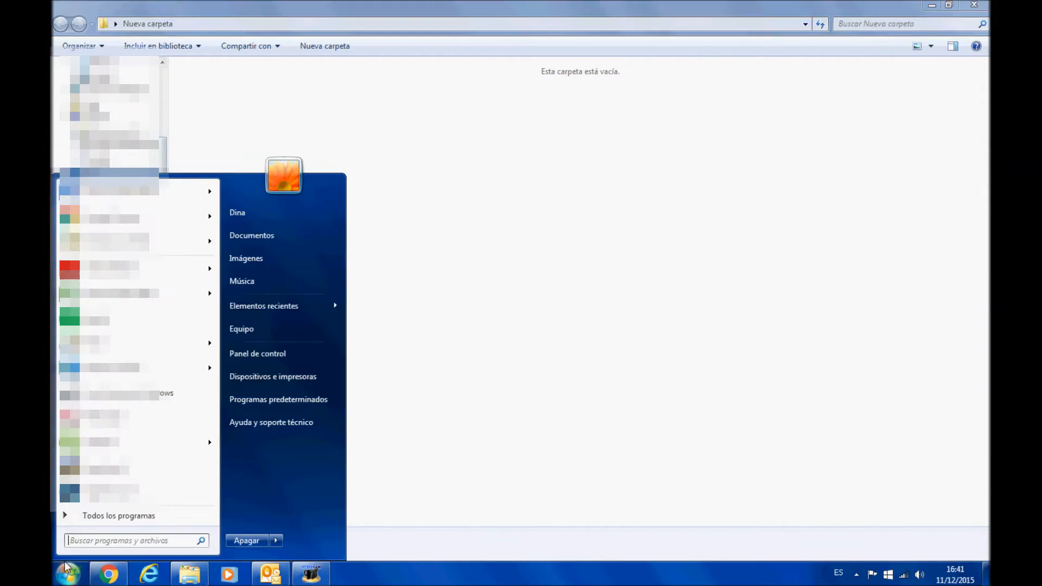
Put .nomedia into the A0001 phone's music recordings and voice recordings folders via Equipo.
{"action": "left_click", "coordinate": [242, 328]}
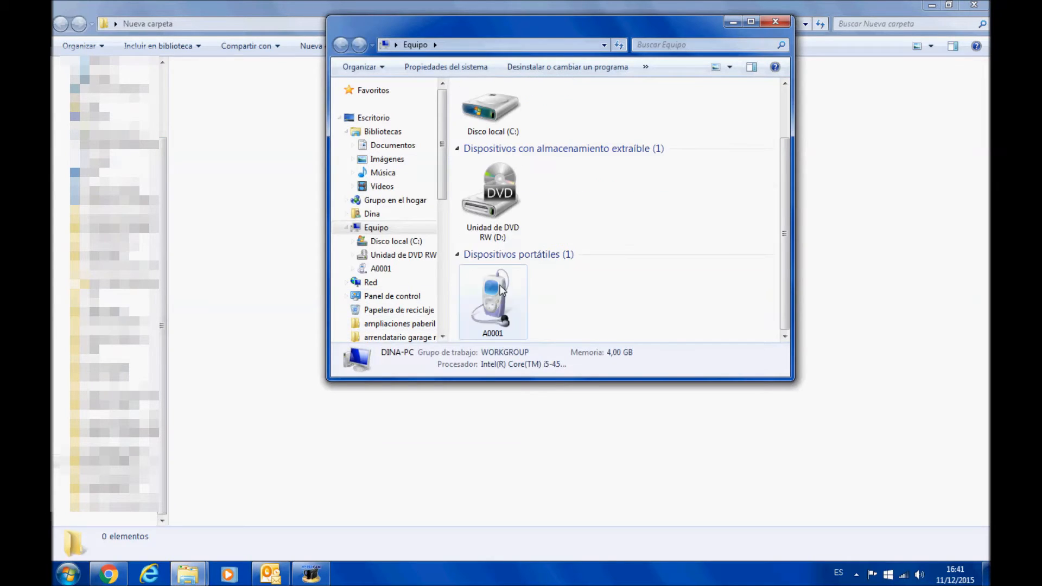
{"action": "double_click", "coordinate": [493, 300]}
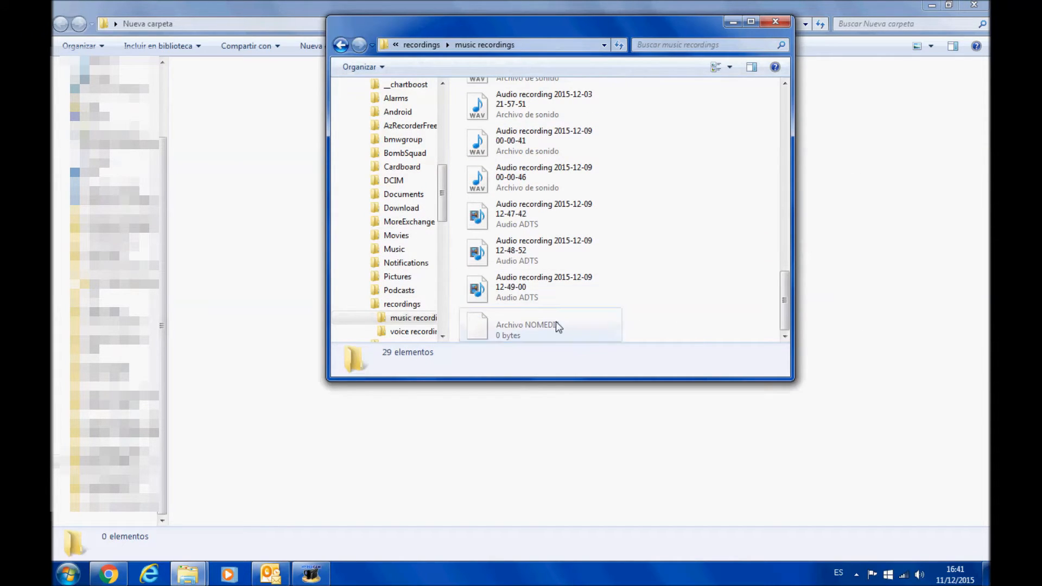
{"action": "left_click", "coordinate": [413, 318]}
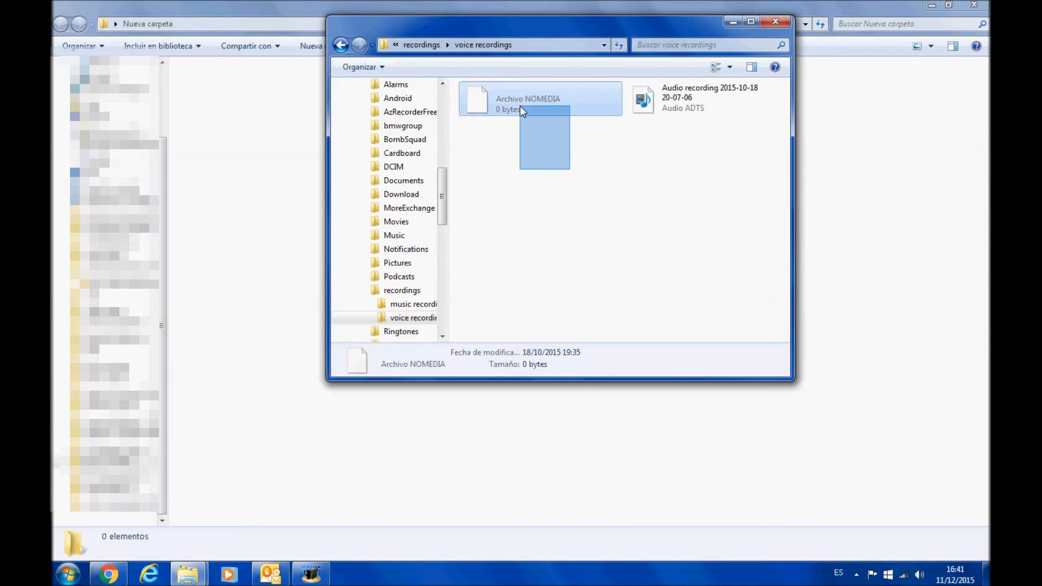
{"action": "left_click", "coordinate": [341, 45]}
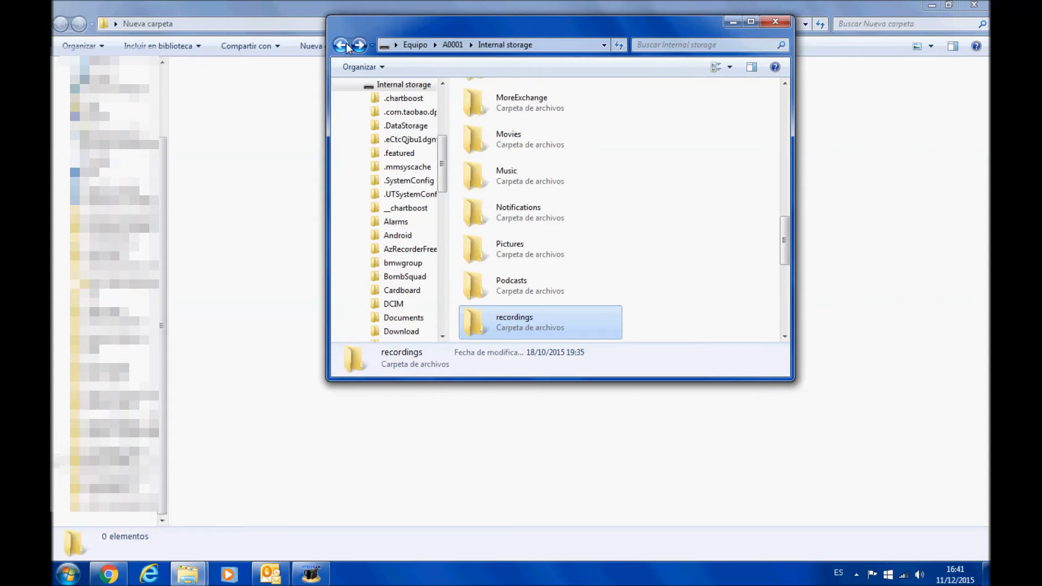
Put .nomedia into WhatsApp > Media > WhatsApp Audio and its Sent subfolder on the phone.
{"action": "scroll", "scroll_direction": "down", "scroll_amount": 3}
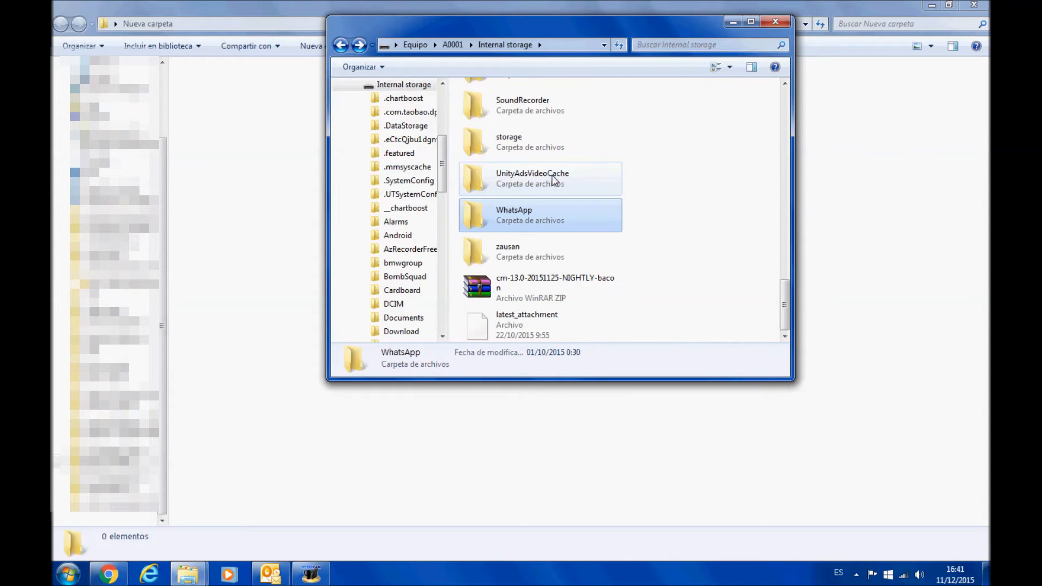
{"action": "double_click", "coordinate": [513, 215]}
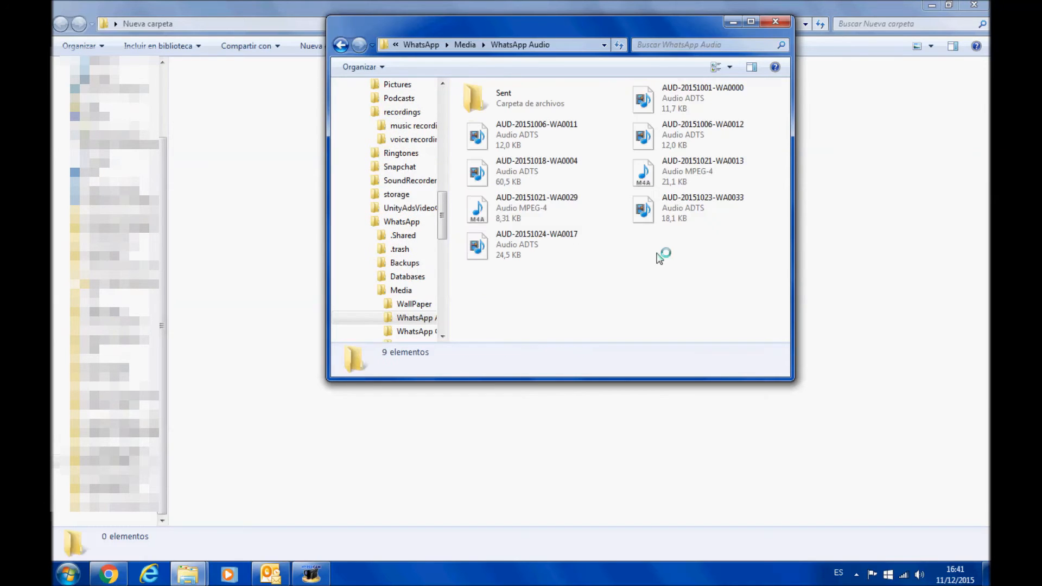
{"action": "scroll", "scroll_direction": "down", "scroll_amount": 3}
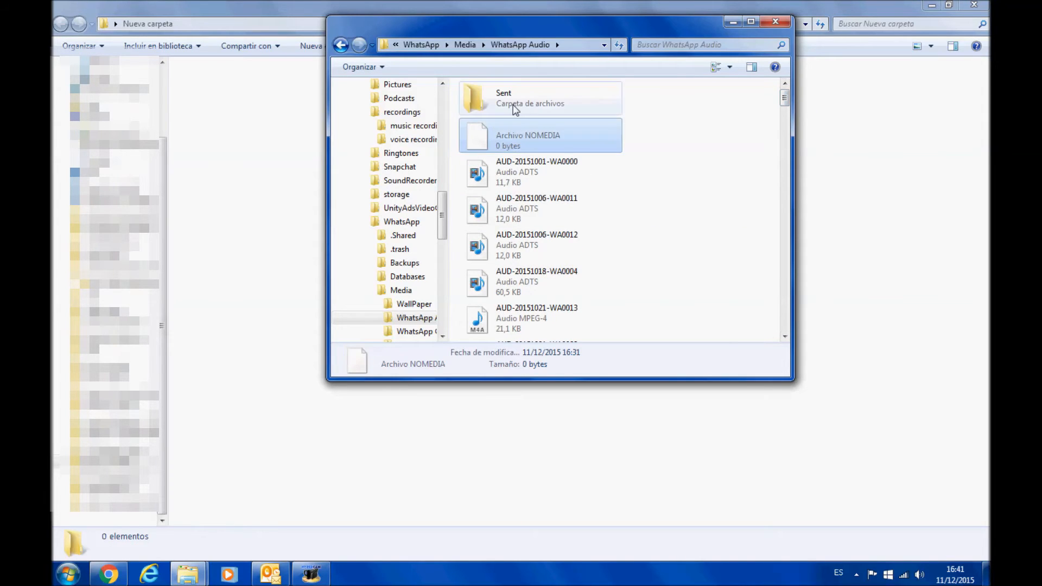
{"action": "double_click", "coordinate": [502, 98]}
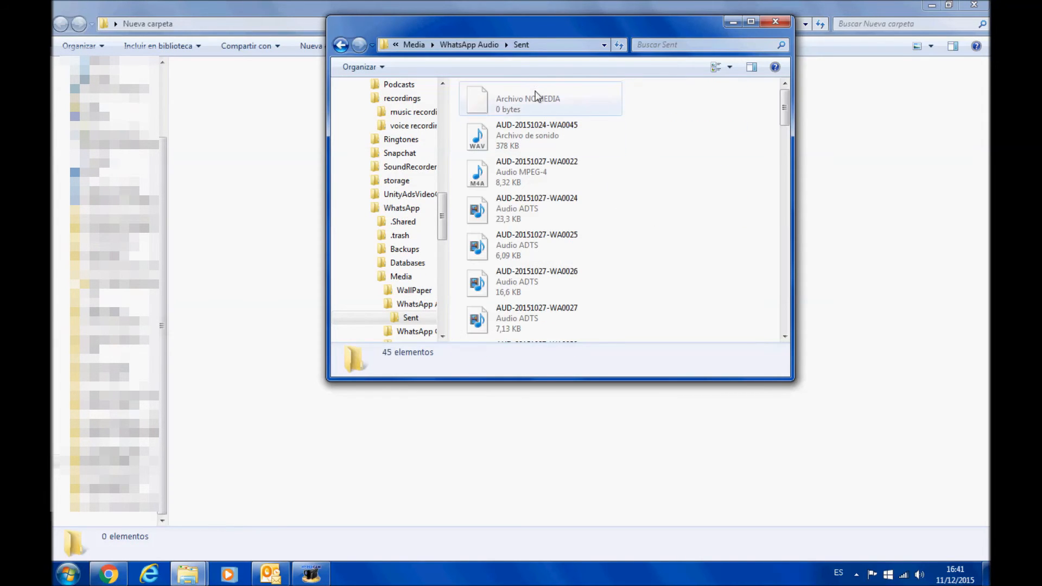
{"action": "left_click", "coordinate": [341, 44]}
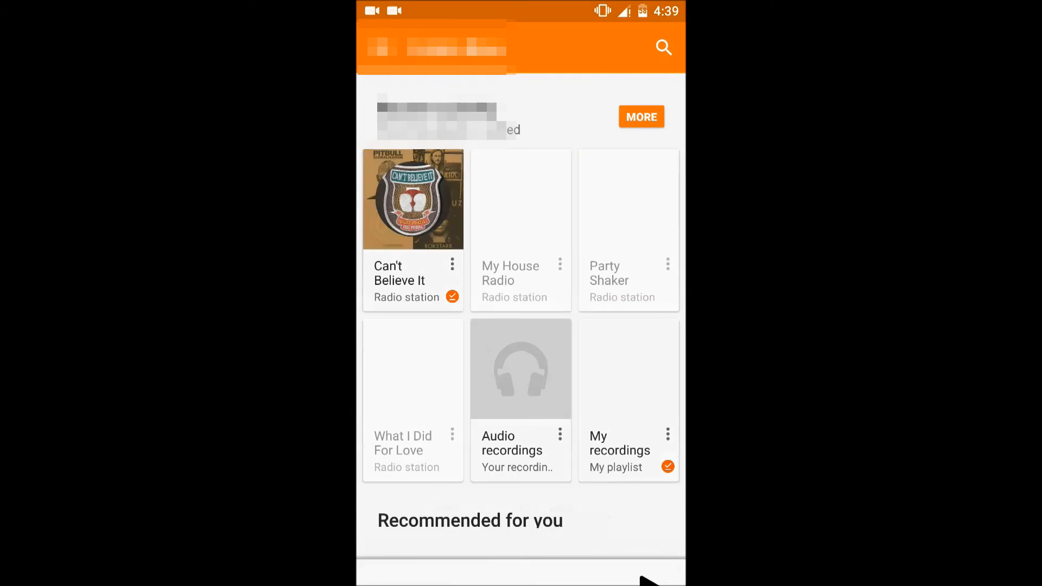
Scroll the Songs list to the end, confirming the Audio recording entries are gone.
{"action": "left_click", "coordinate": [372, 47]}
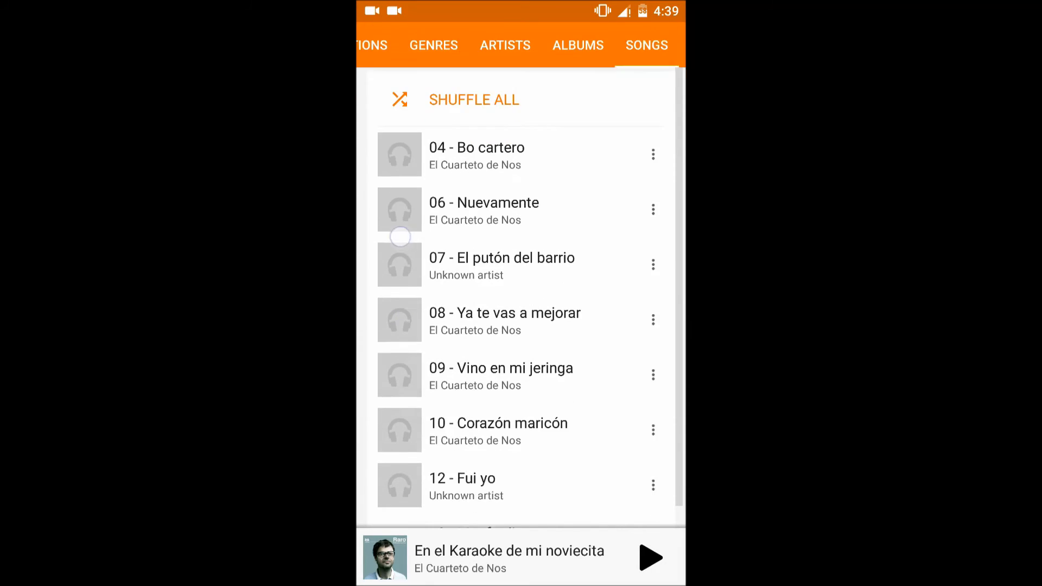
{"action": "scroll", "scroll_direction": "down", "scroll_amount": 3}
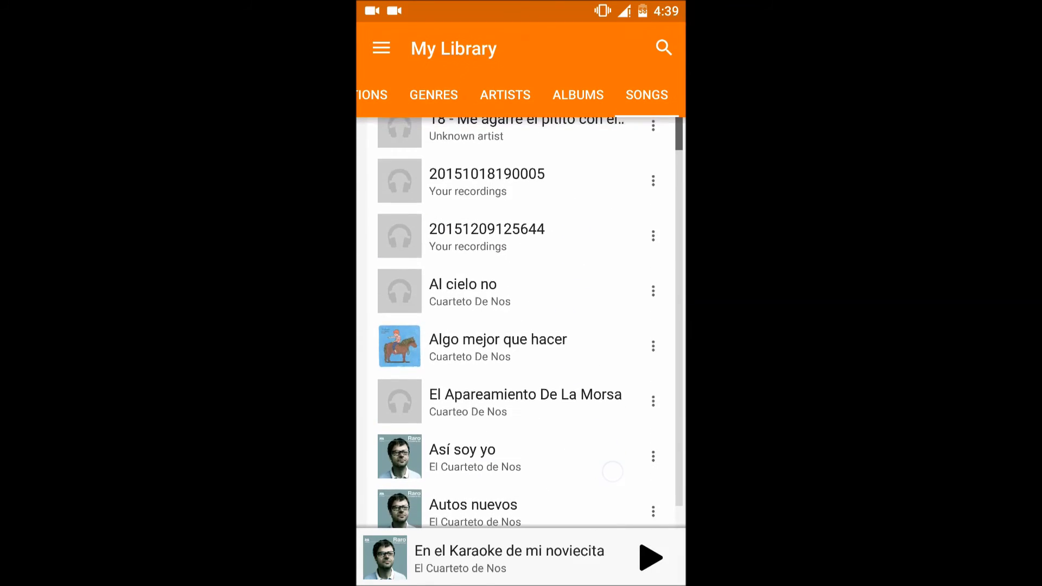
{"action": "scroll", "scroll_direction": "down", "scroll_amount": 3}
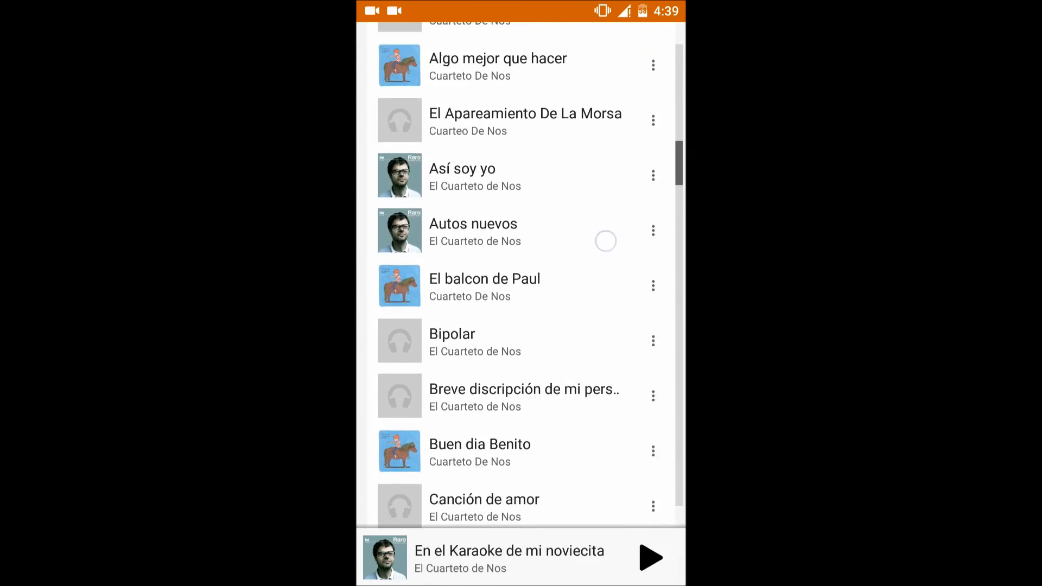
{"action": "scroll", "scroll_direction": "down", "scroll_amount": 3}
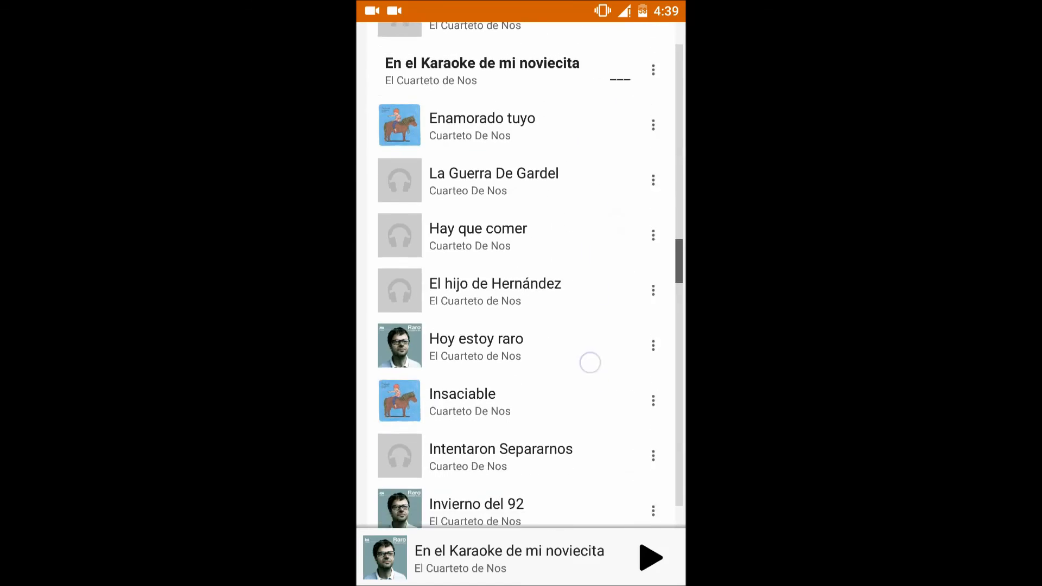
{"action": "scroll", "scroll_direction": "down", "scroll_amount": 3}
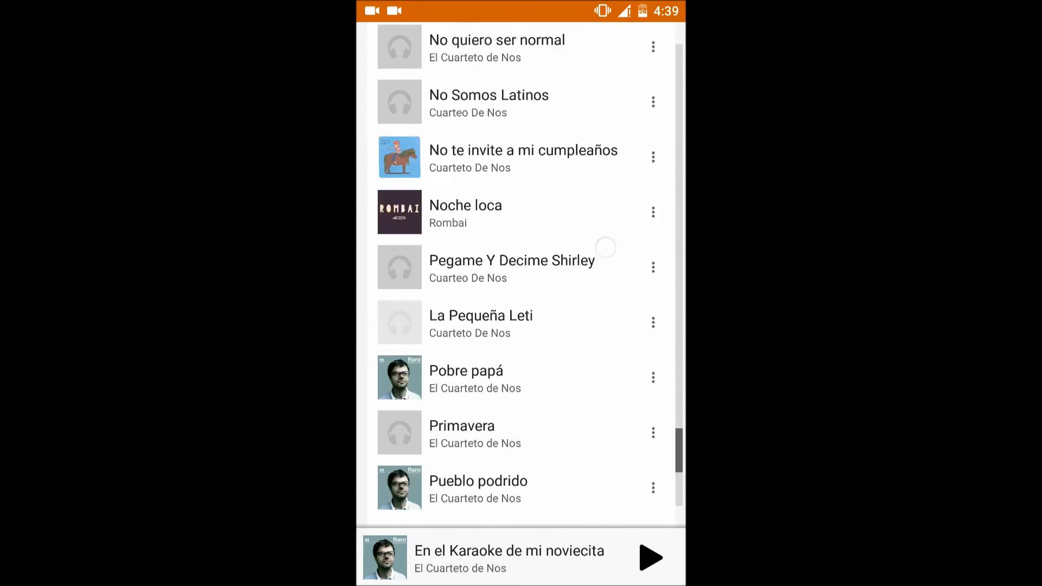
{"action": "scroll", "scroll_direction": "down", "scroll_amount": 3}
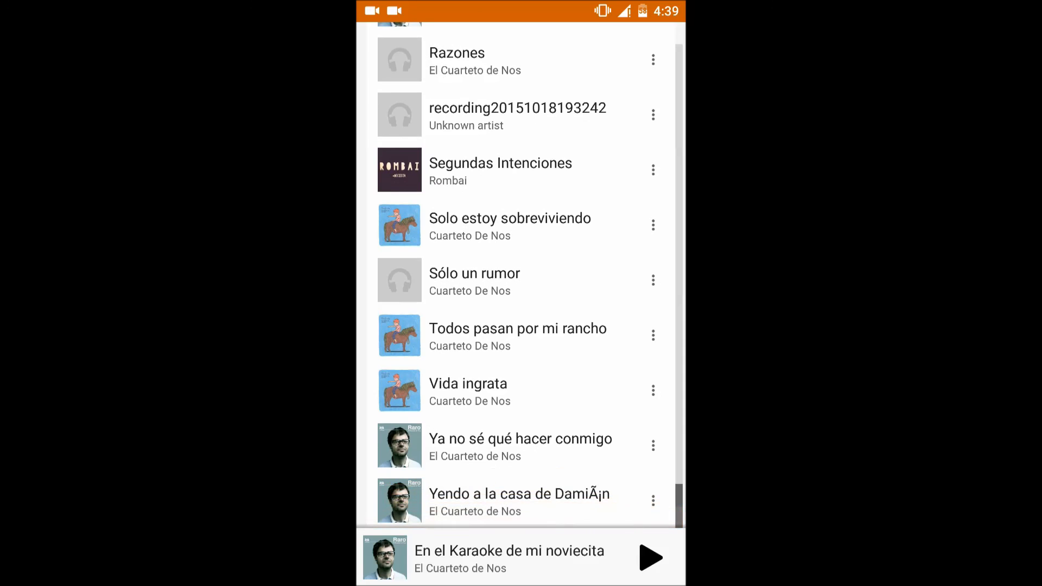